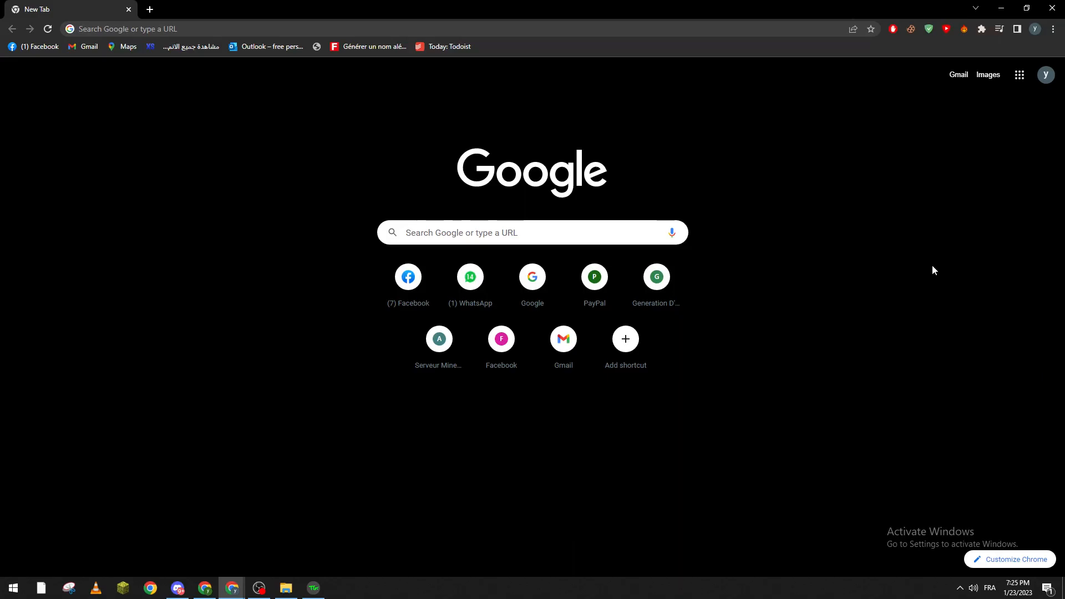
mouse_move(892, 275)
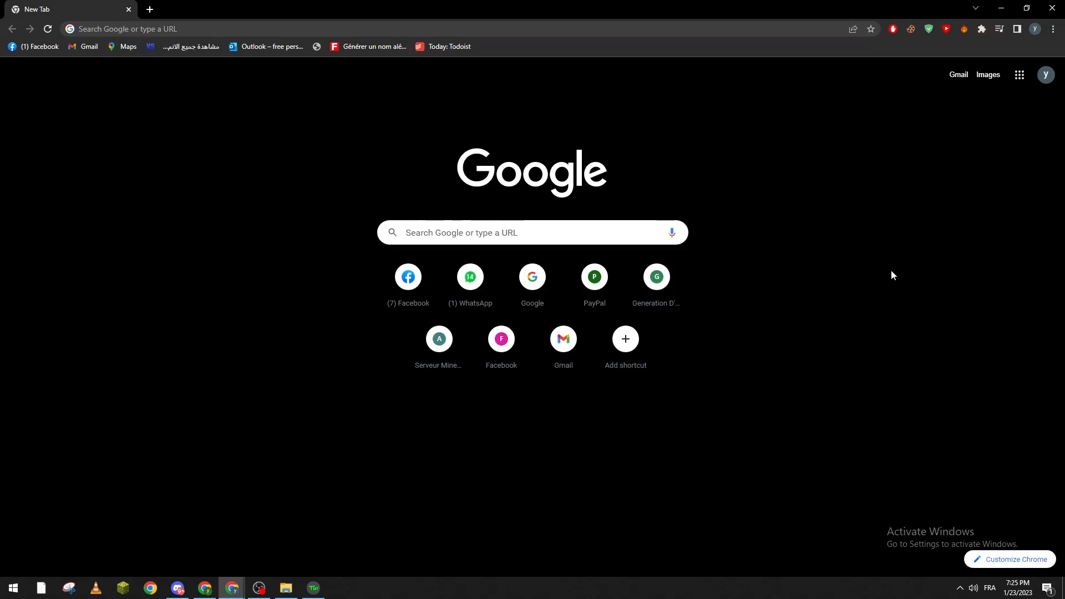
mouse_move(371, 106)
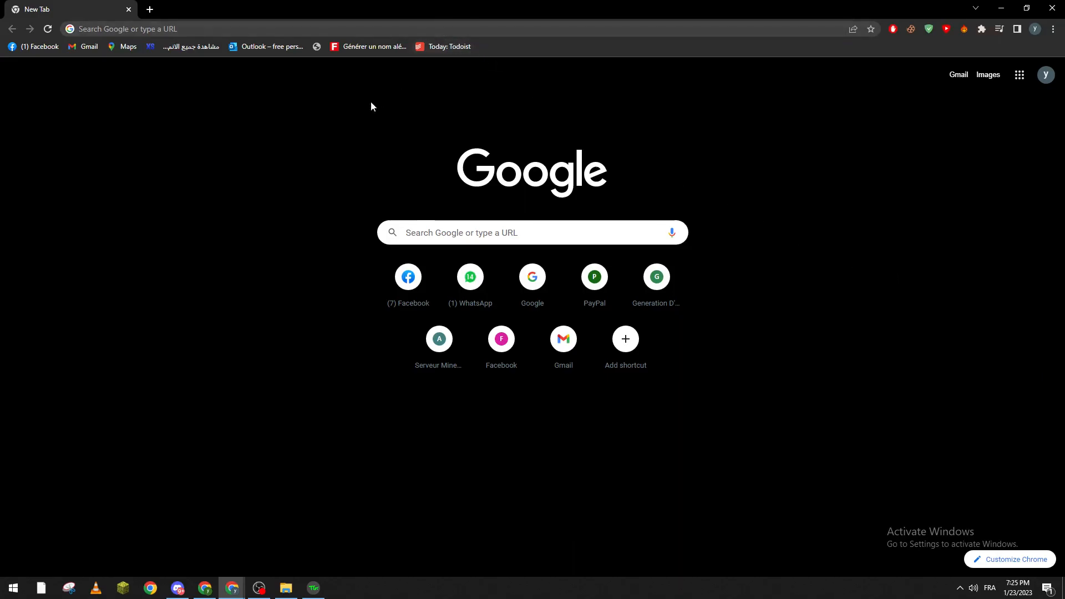
mouse_move(348, 136)
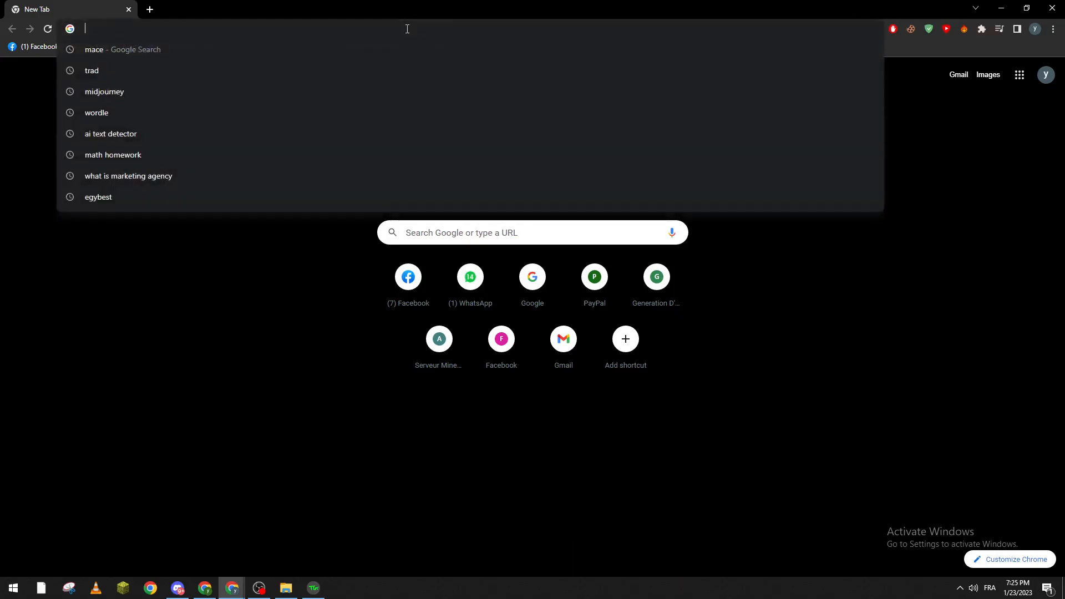
- Go to openai.com in Chrome and open a new ChatGPT chat
text(openai.com/chat)
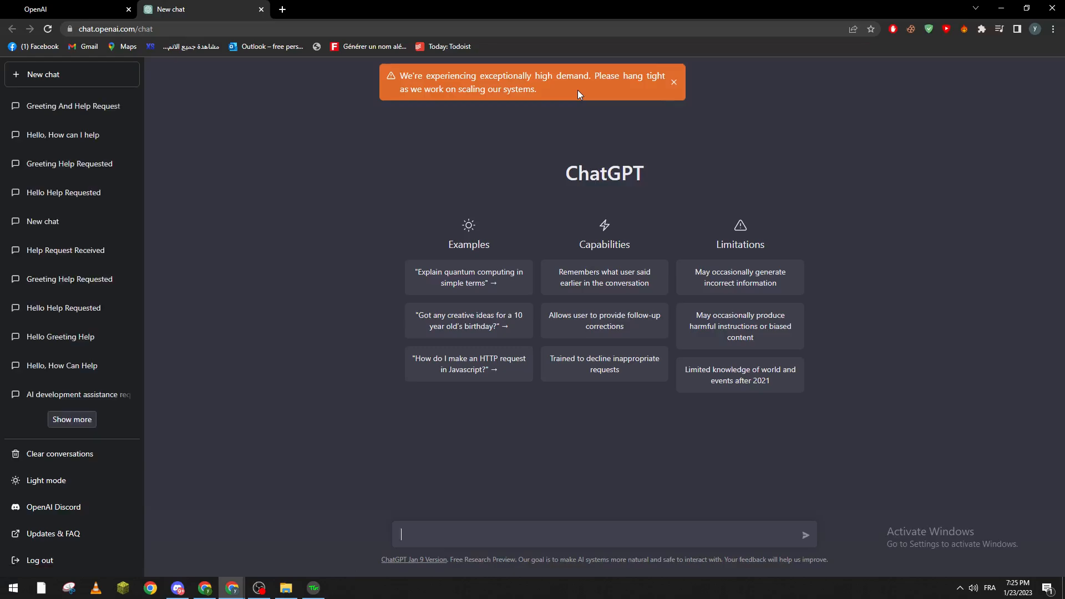
mouse_move(466, 242)
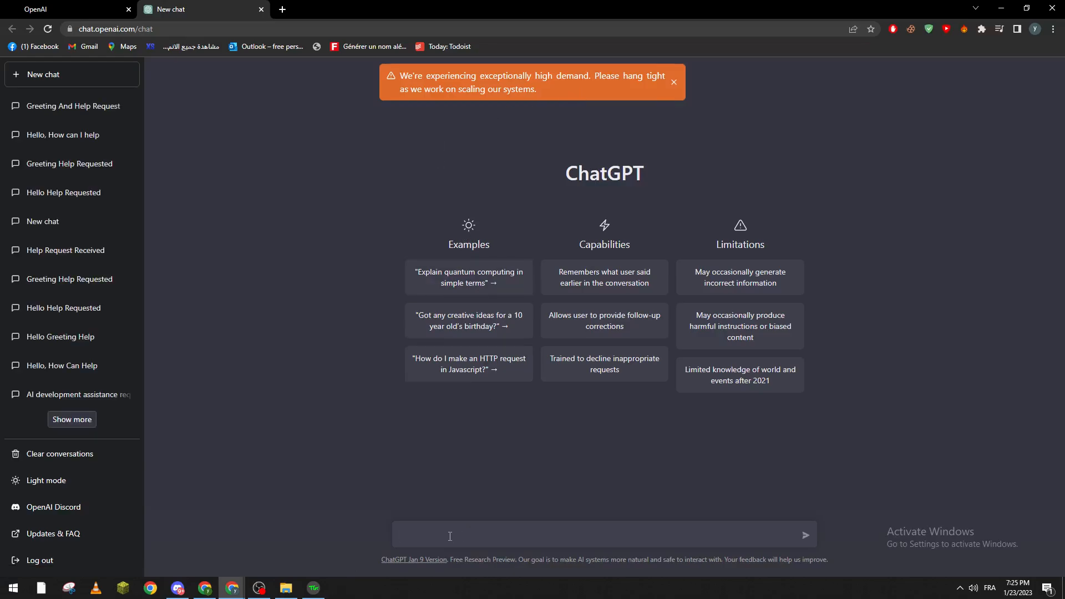
- Send 'Hi' to ChatGPT, which returns an incompatible-model error
text(HI)
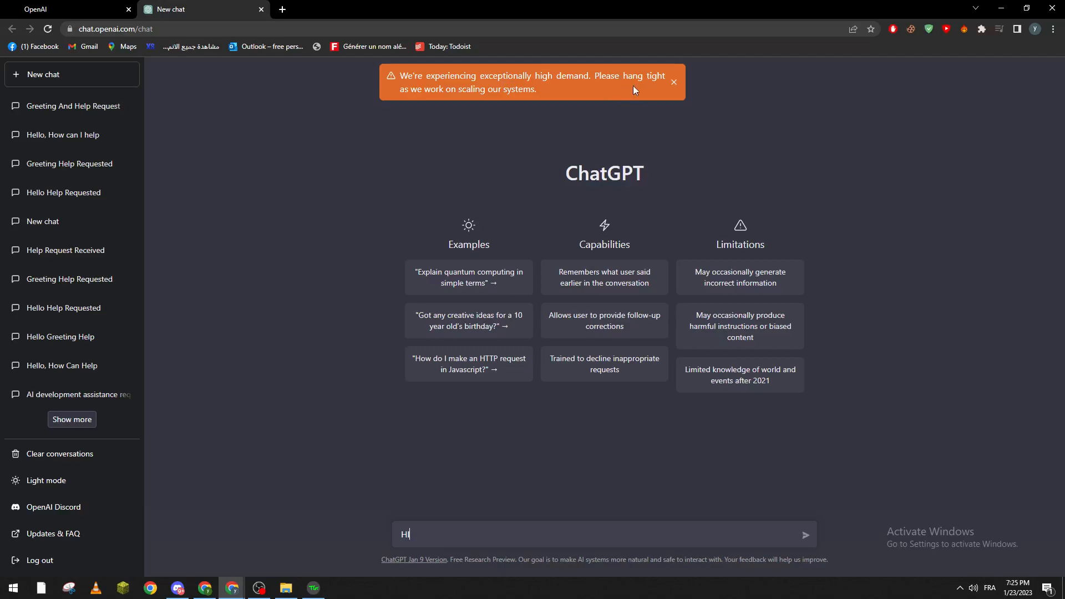
mouse_move(448, 535)
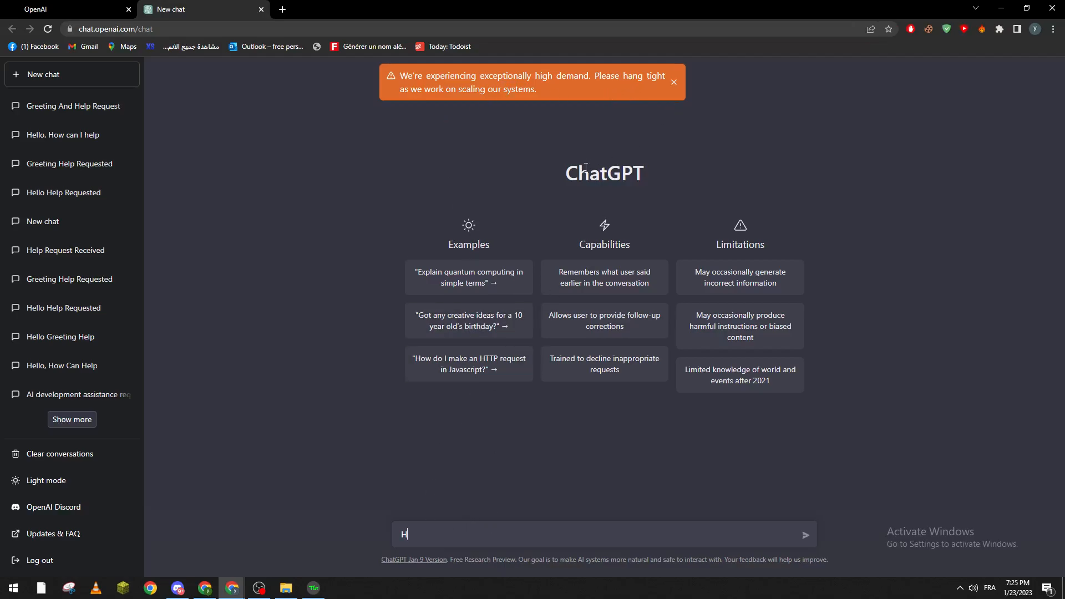
text(i)
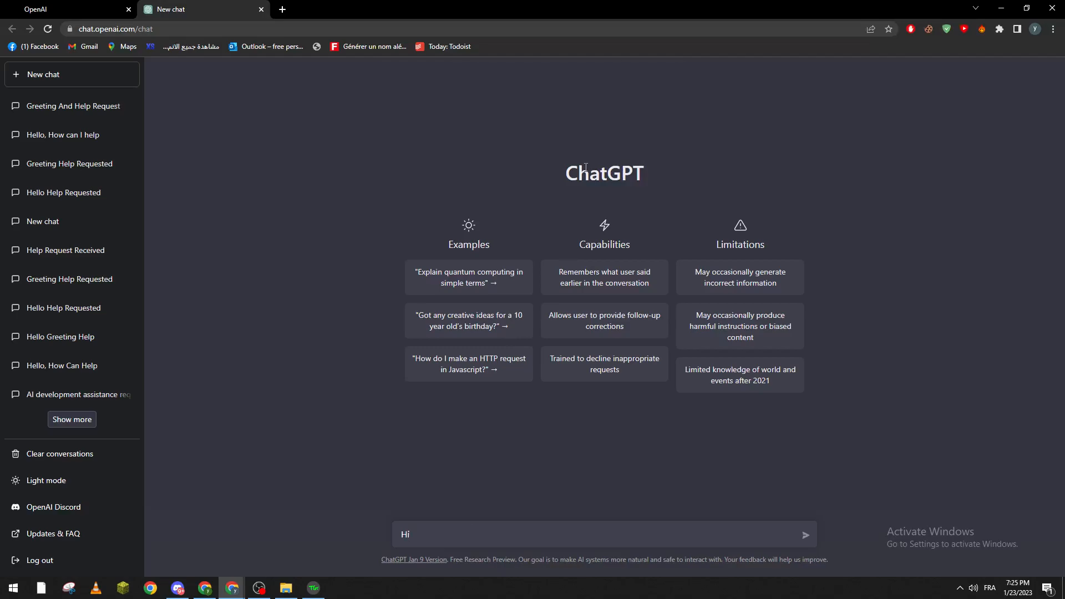
click(805, 534)
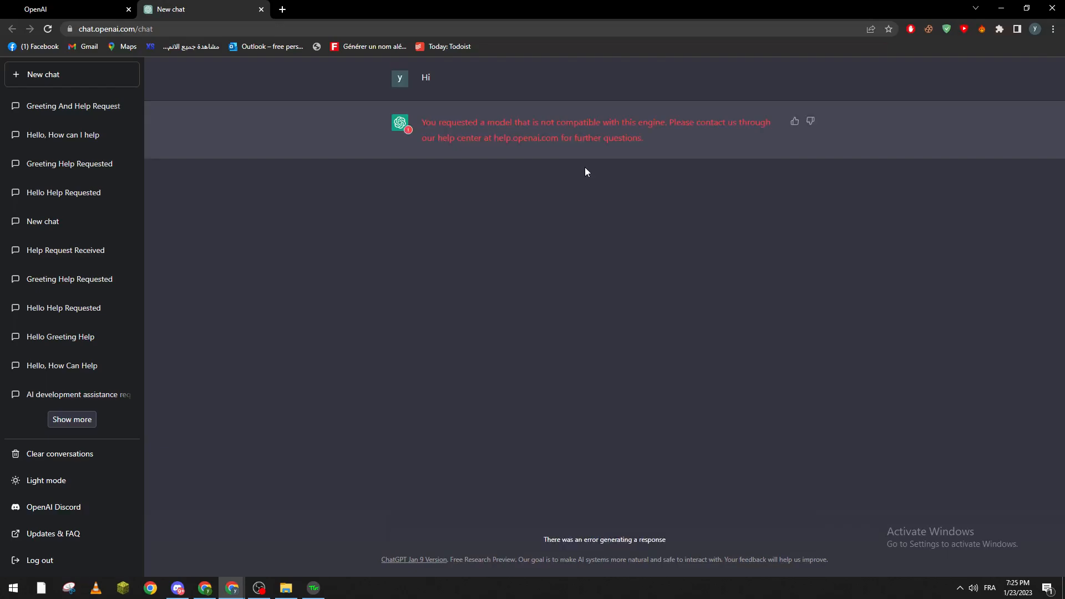
mouse_move(545, 122)
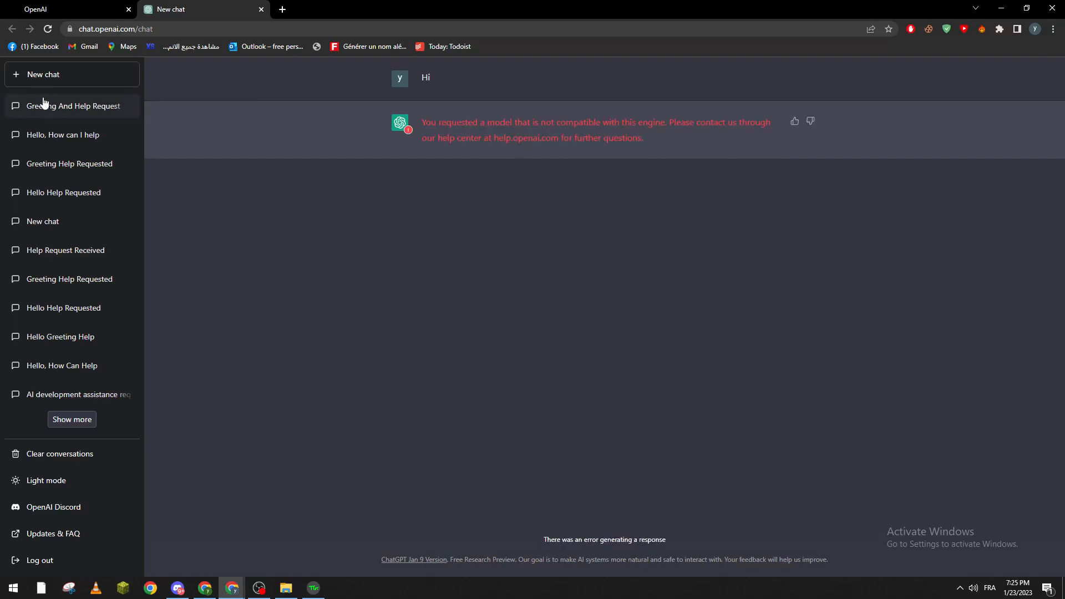
- Clear all past conversations from the sidebar and confirm the deletion
click(60, 454)
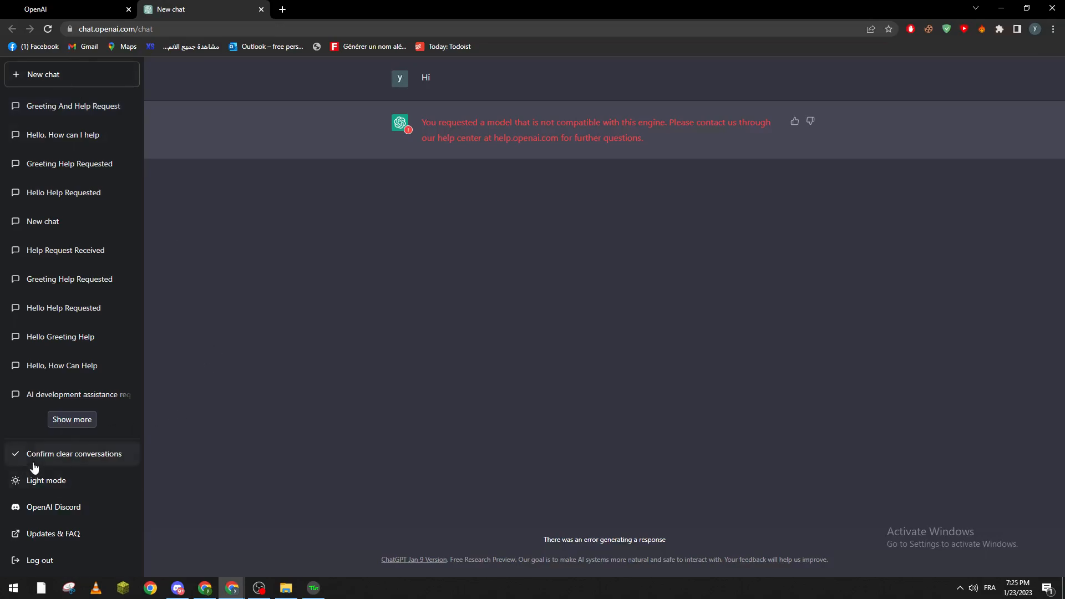
click(73, 453)
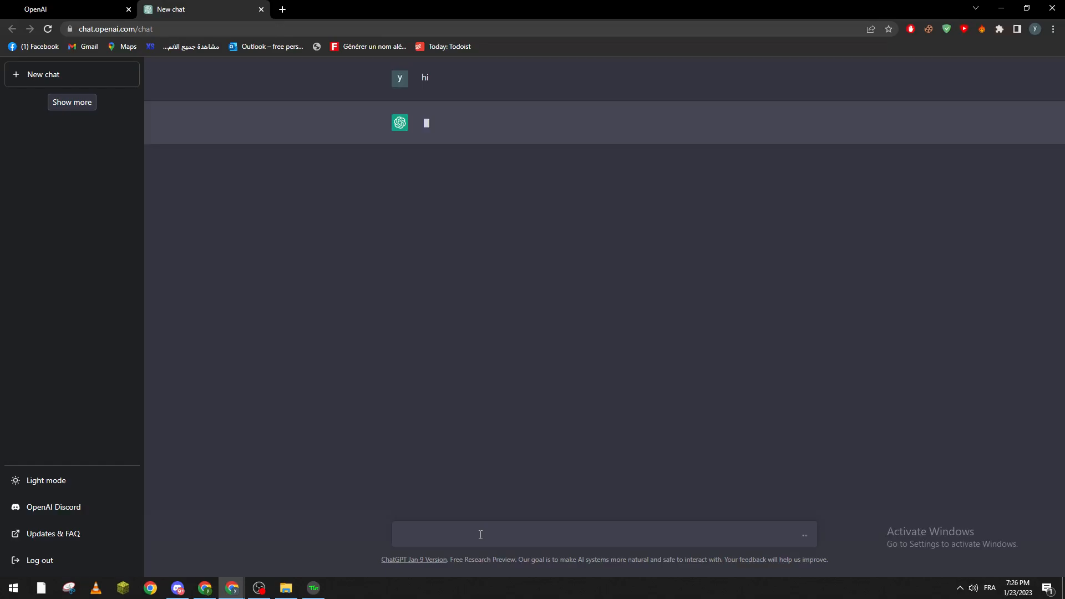
click(480, 534)
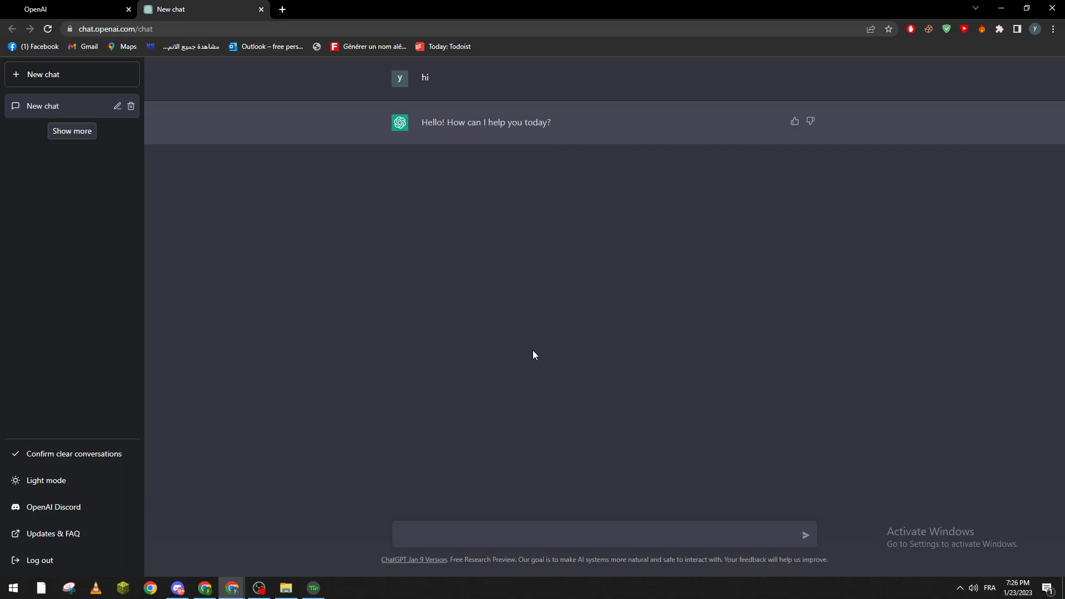
- Ask 'what is trading', then draft 'how can i make a trading script'
text(what is)
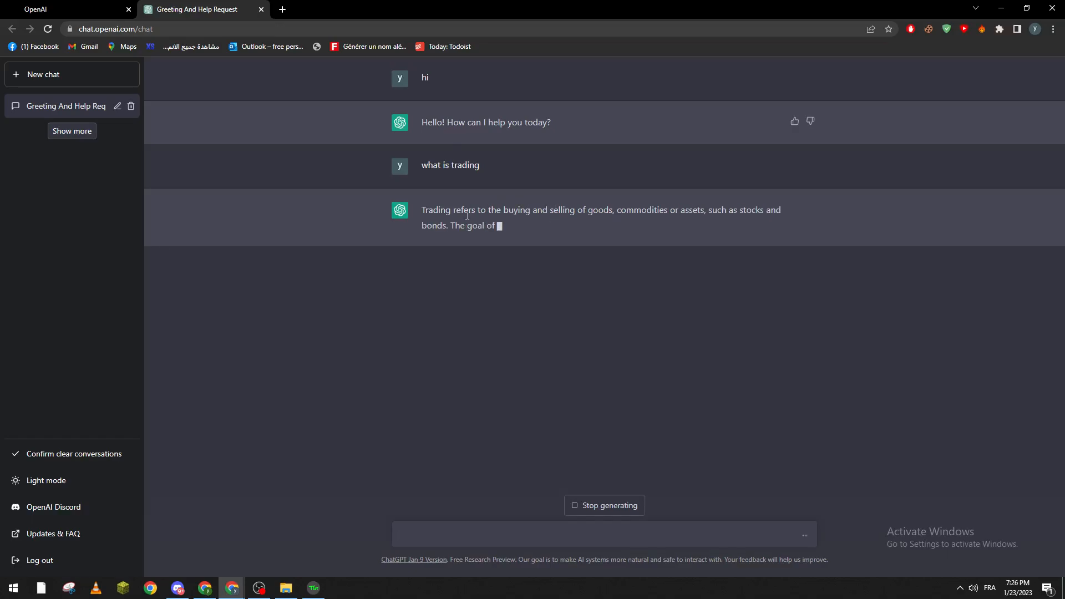
text(how can i make a trading script)
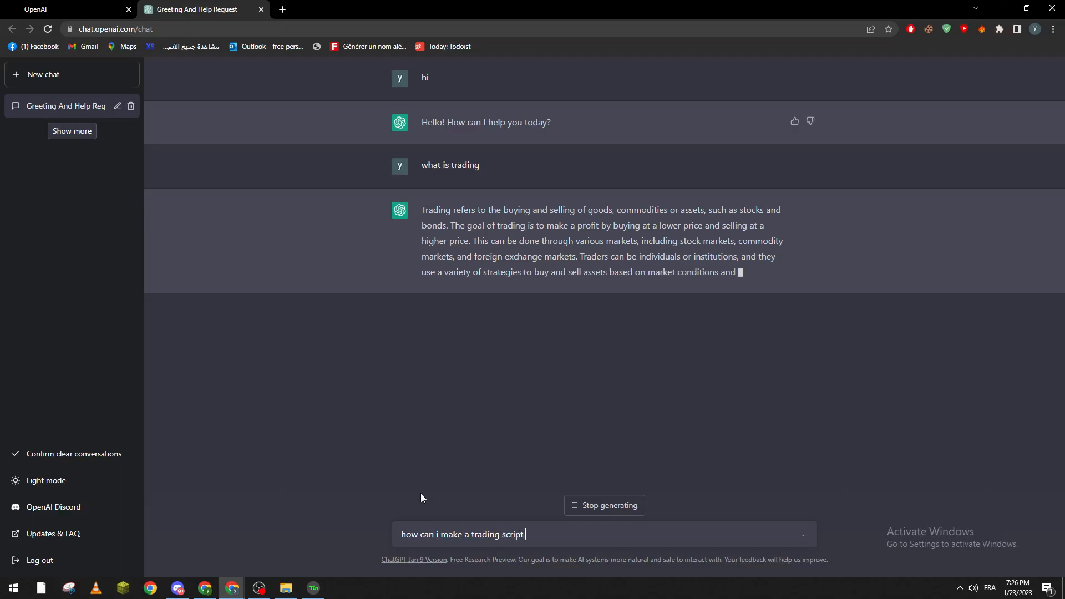
- Send the question 'how can i make a trading script'
key(enter)
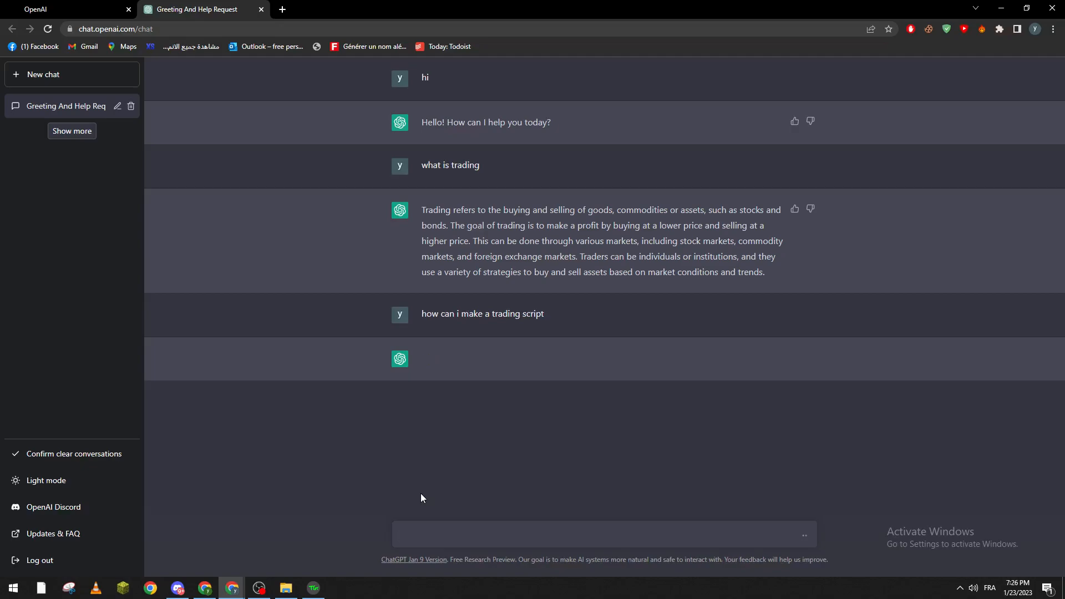
mouse_move(535, 196)
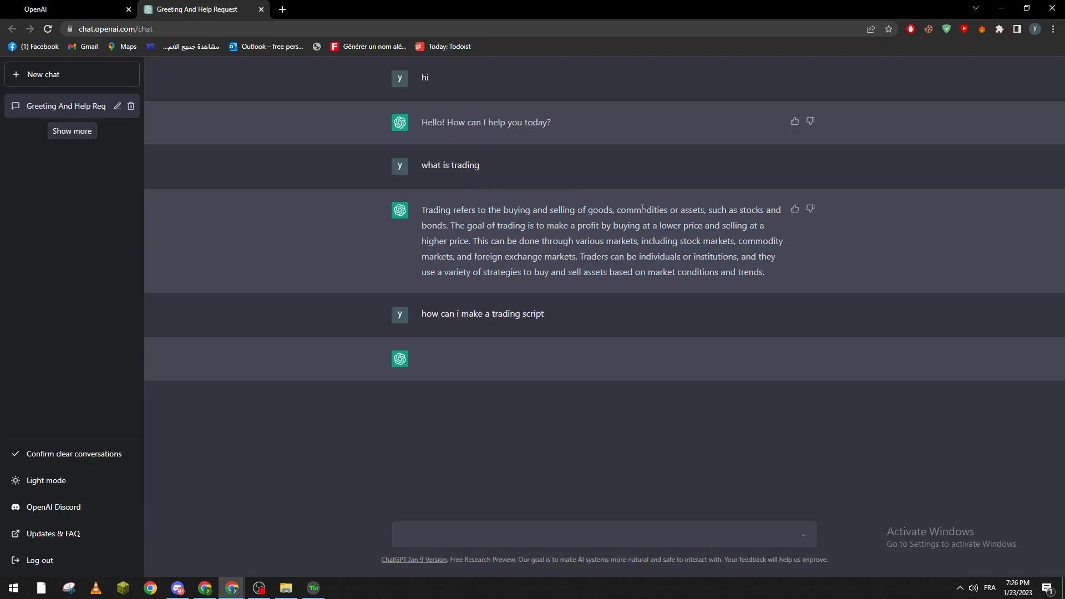
mouse_move(659, 222)
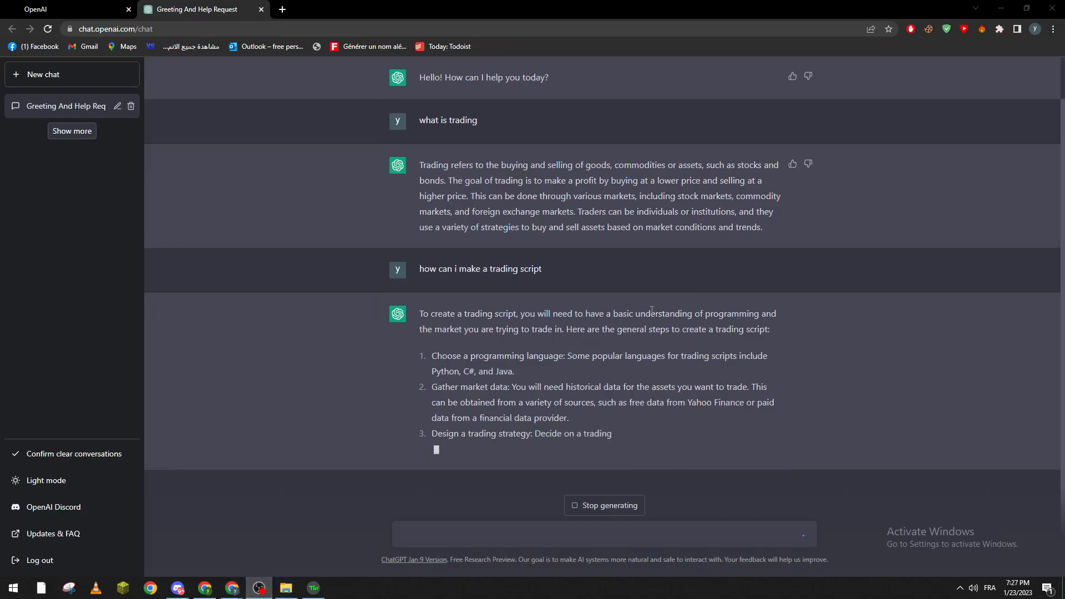
mouse_move(612, 371)
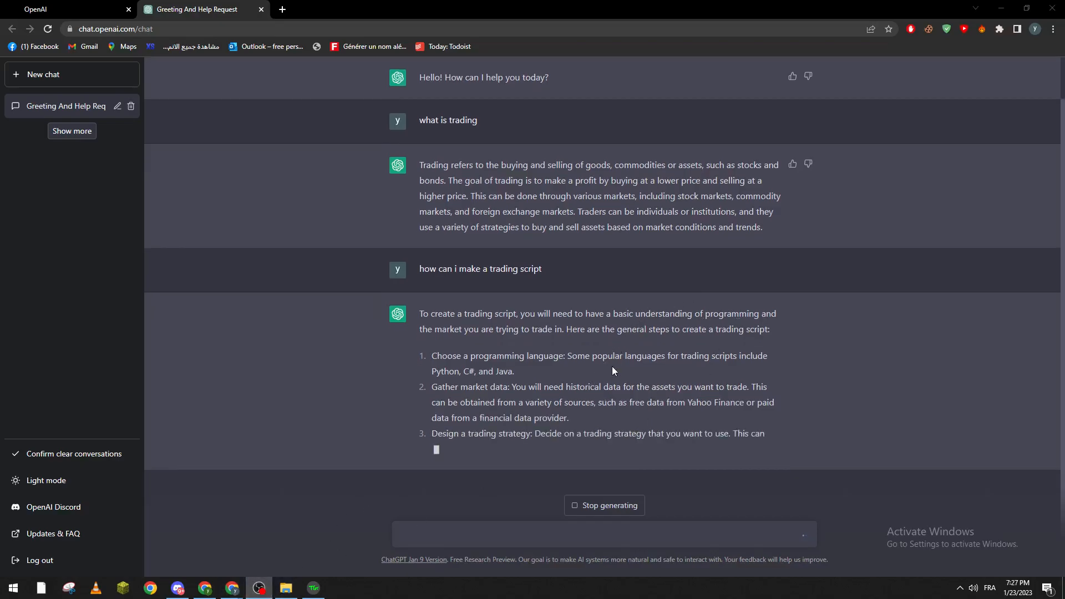